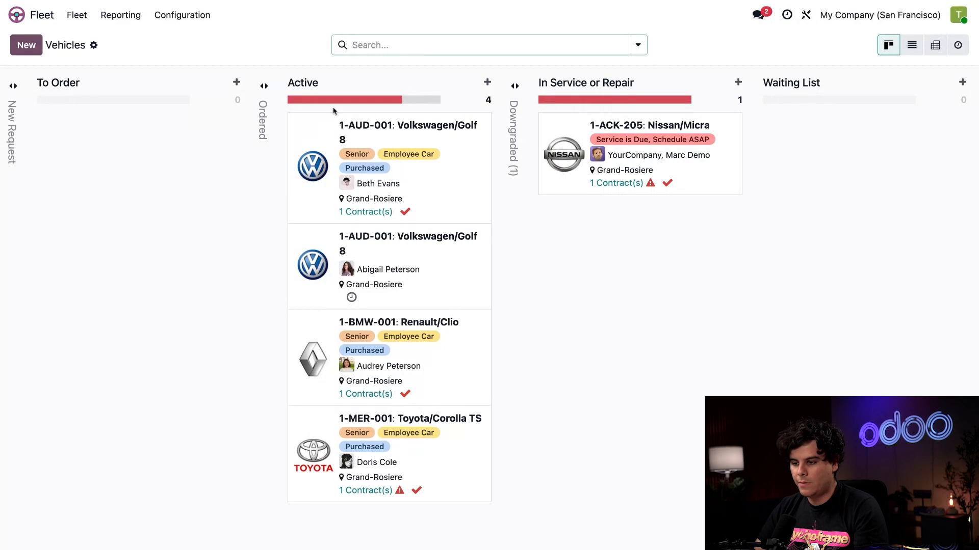
mouse_move(405, 195)
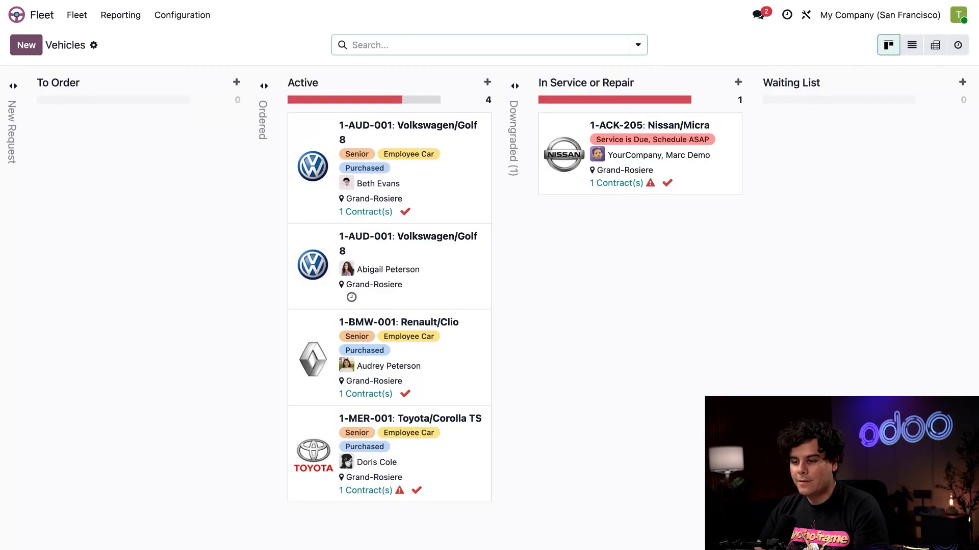
mouse_move(605, 100)
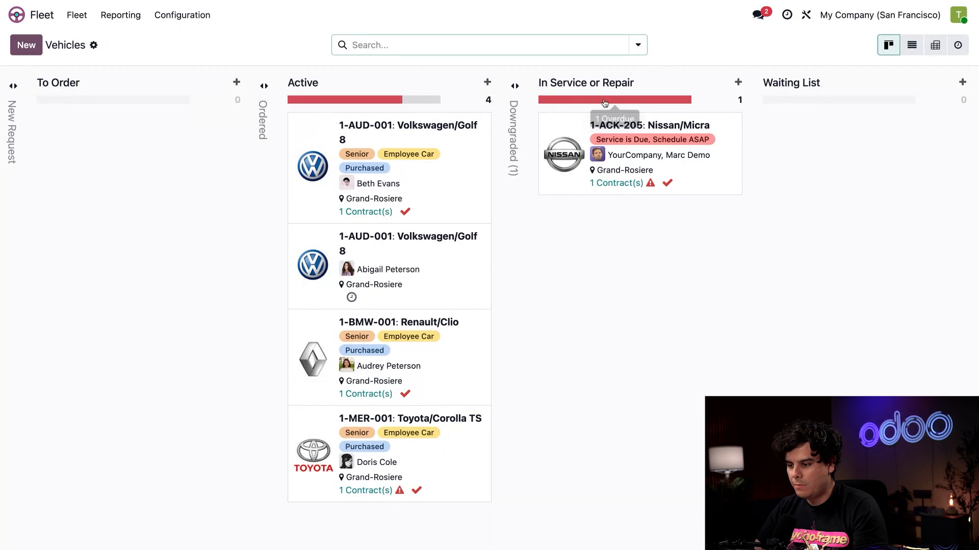
mouse_move(676, 173)
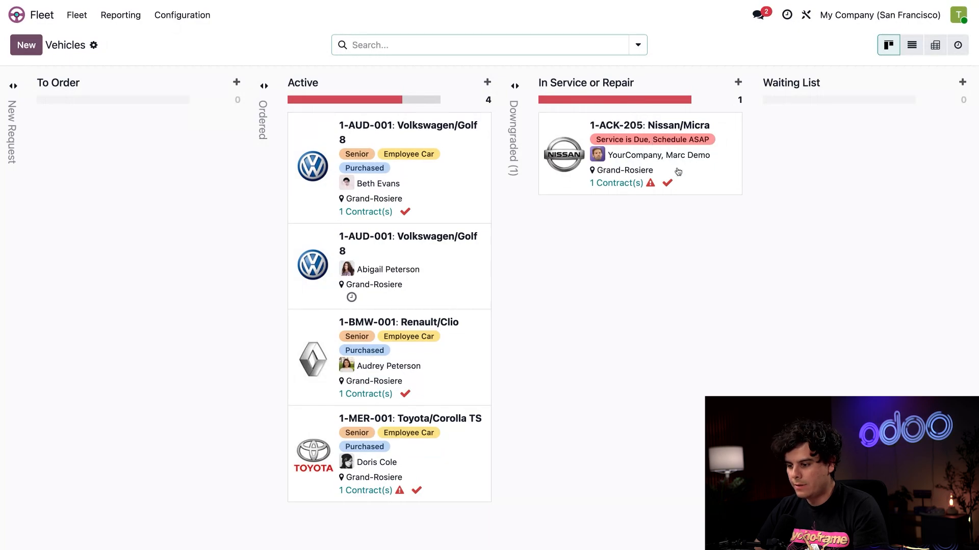
click(649, 125)
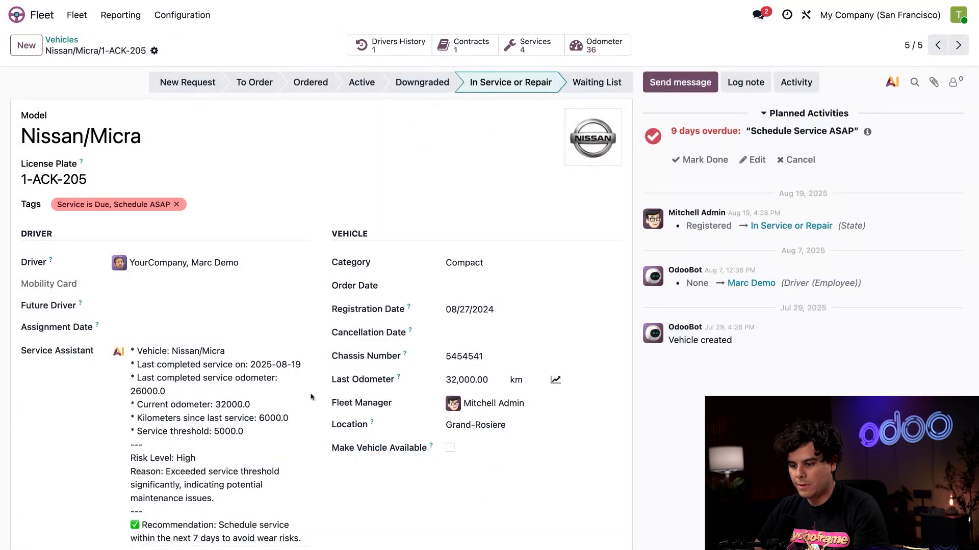
scroll(down, 3)
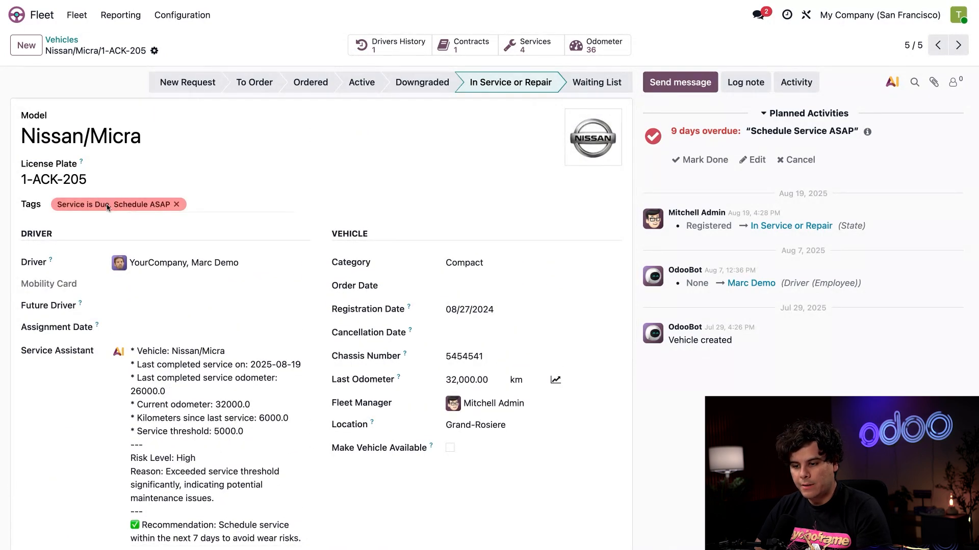
mouse_move(112, 203)
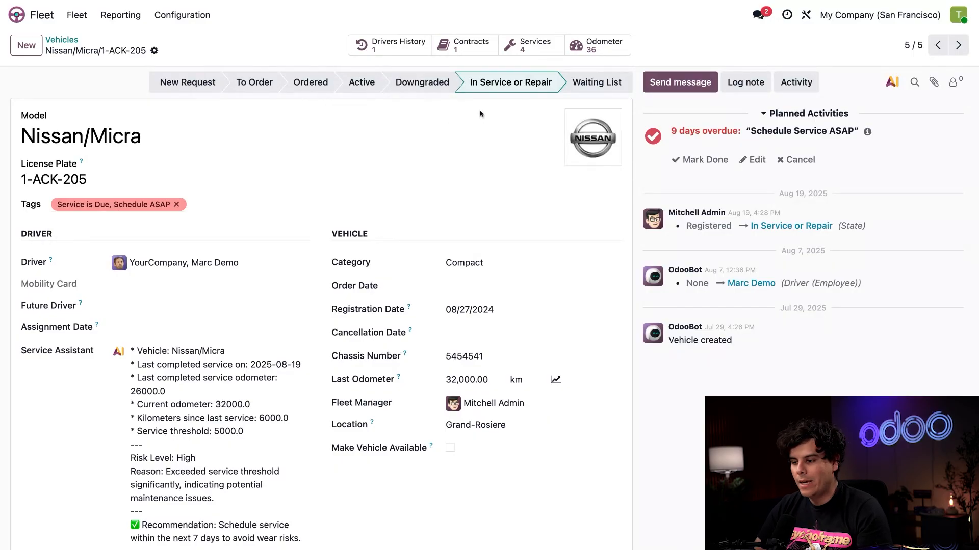
mouse_move(509, 82)
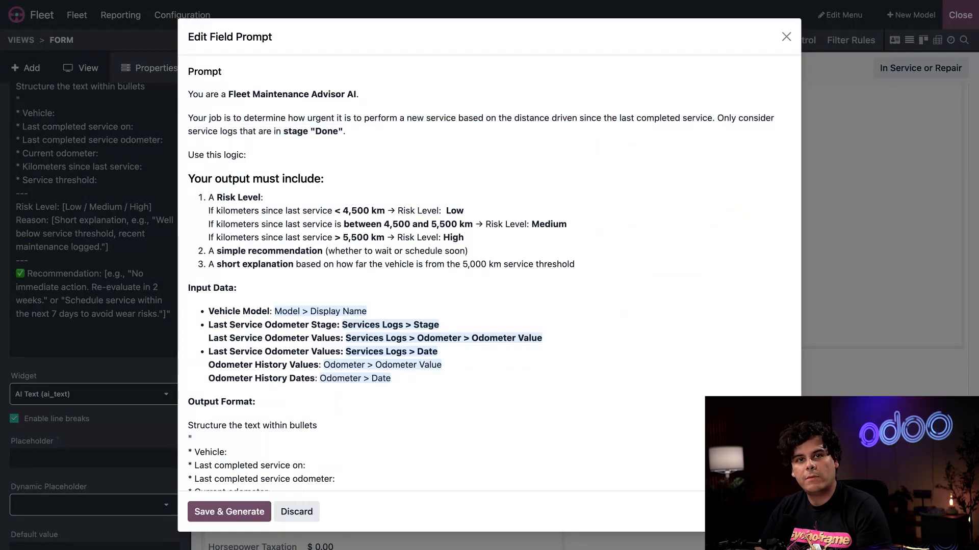
click(247, 155)
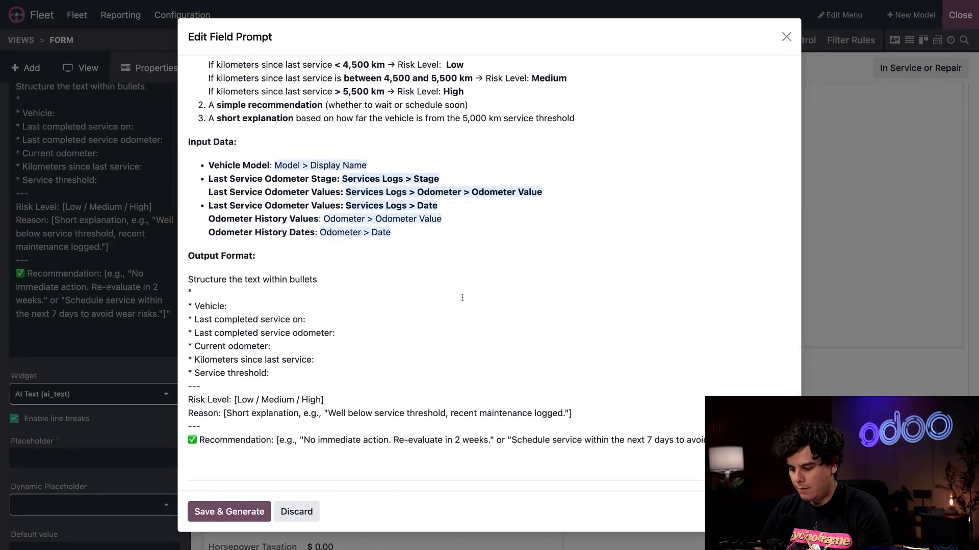
text(/)
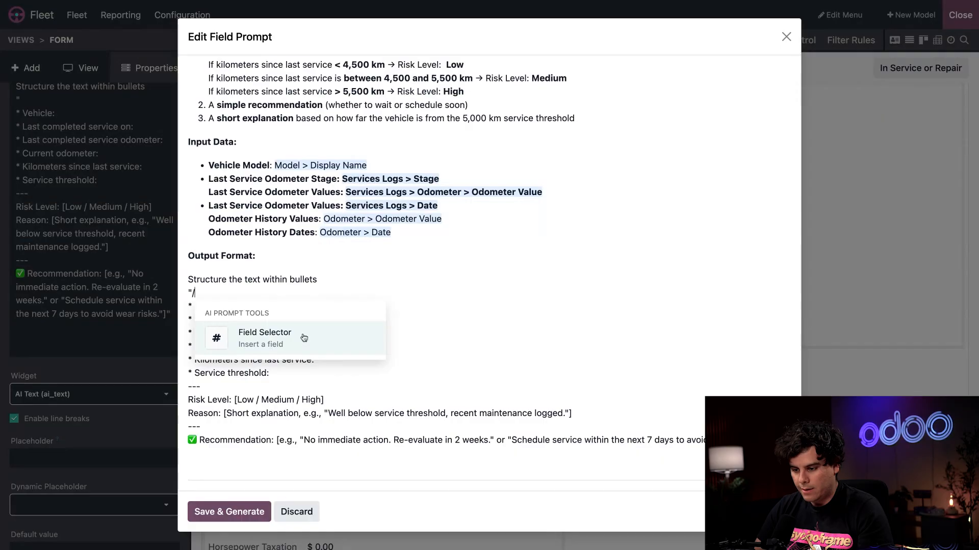
click(264, 337)
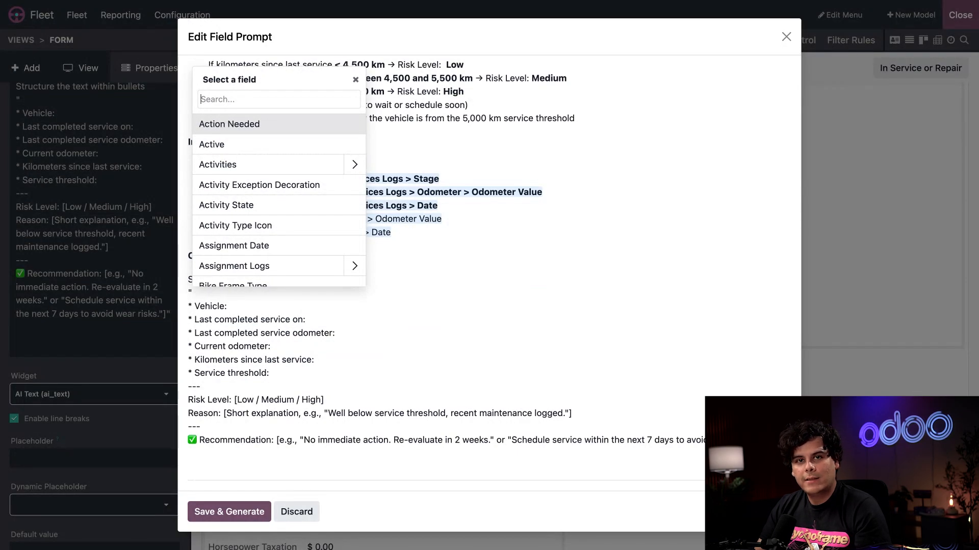
click(355, 79)
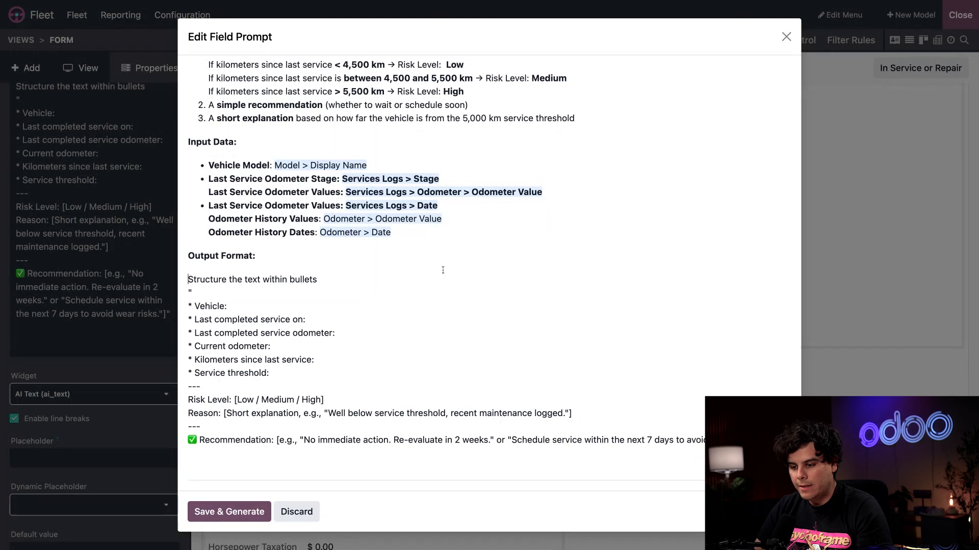
mouse_move(371, 321)
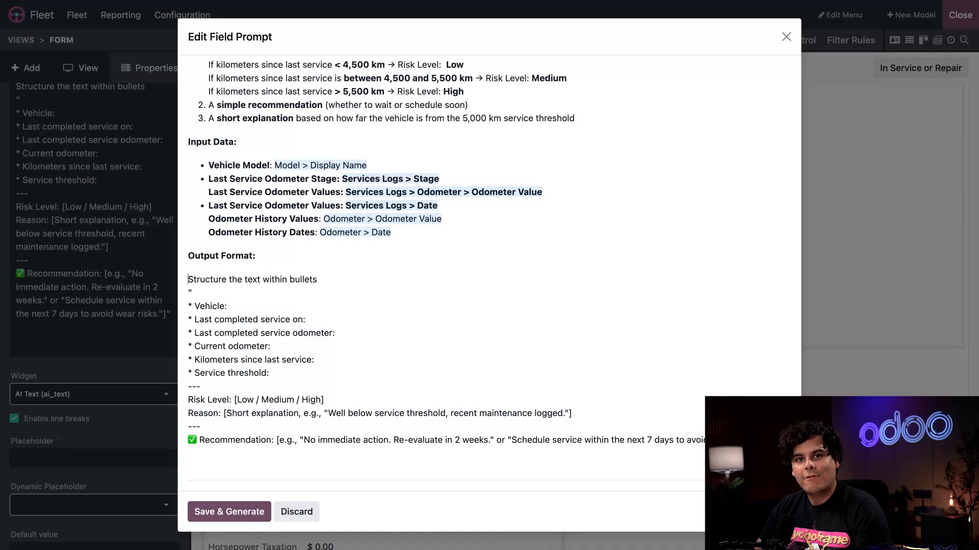
mouse_move(469, 217)
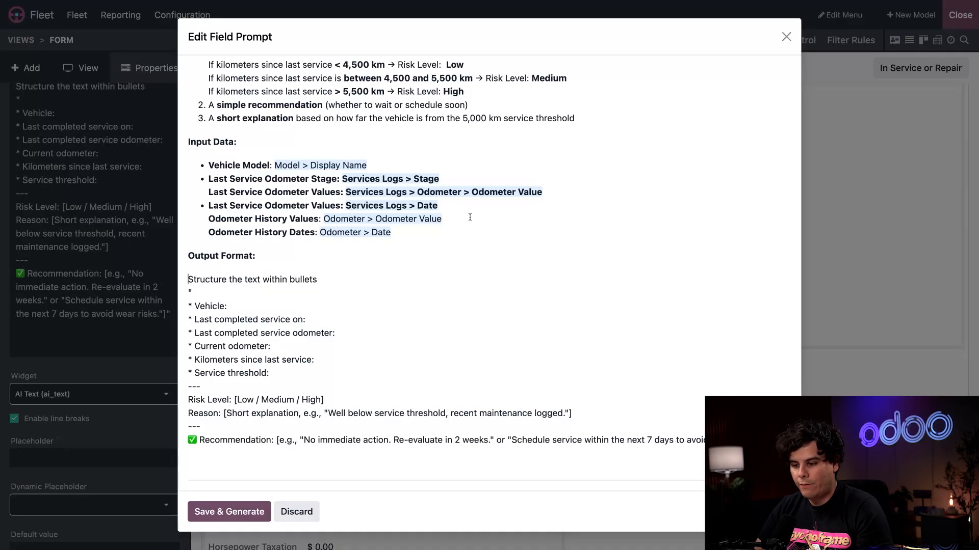
Leave the field prompt editor and open the Add Tag automation rule.
click(228, 512)
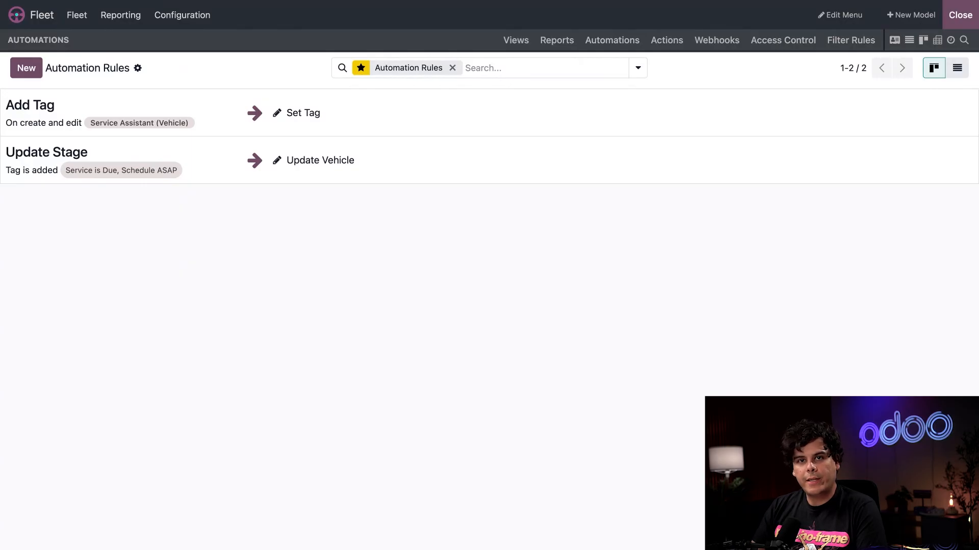
mouse_move(349, 117)
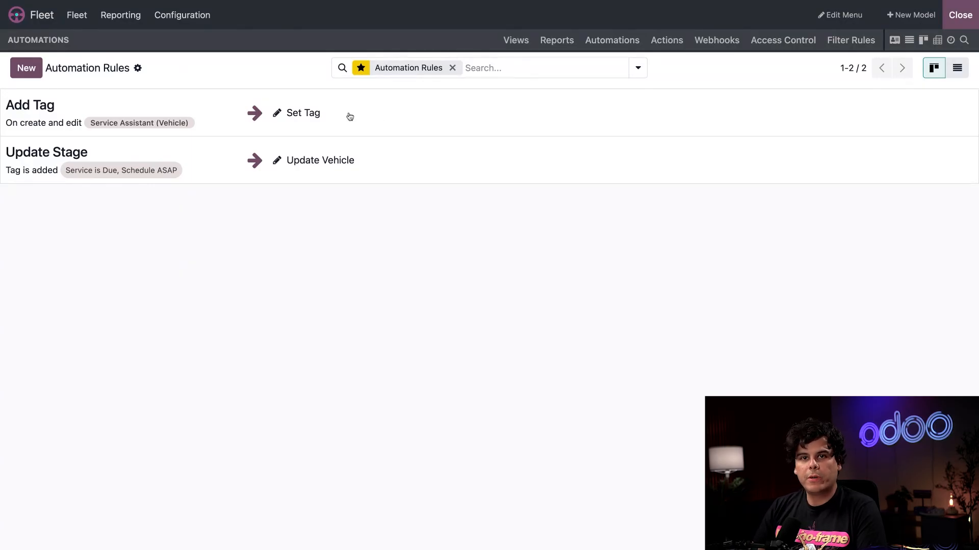
click(30, 105)
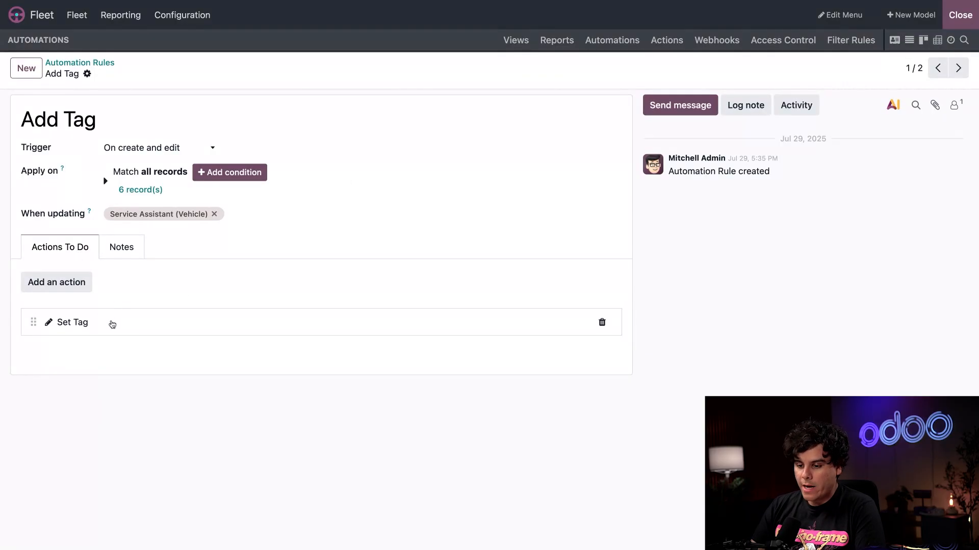
Review the Set Tag action mapping Low, Medium and High risk levels to tags.
click(71, 322)
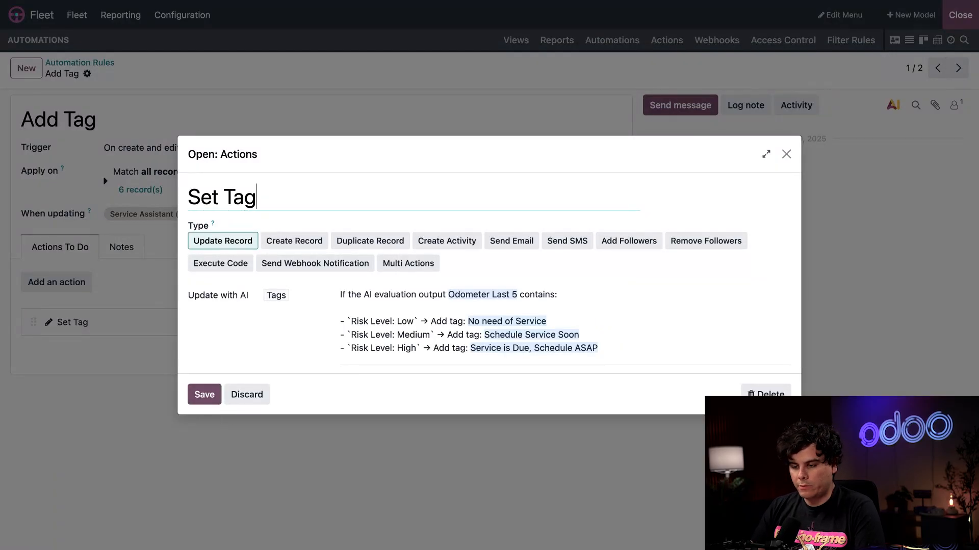
mouse_move(229, 226)
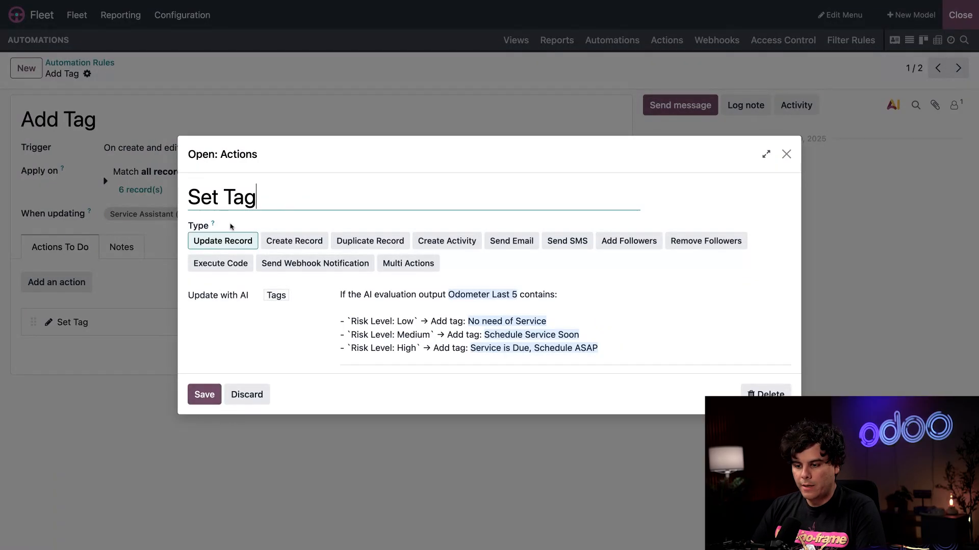
mouse_move(213, 223)
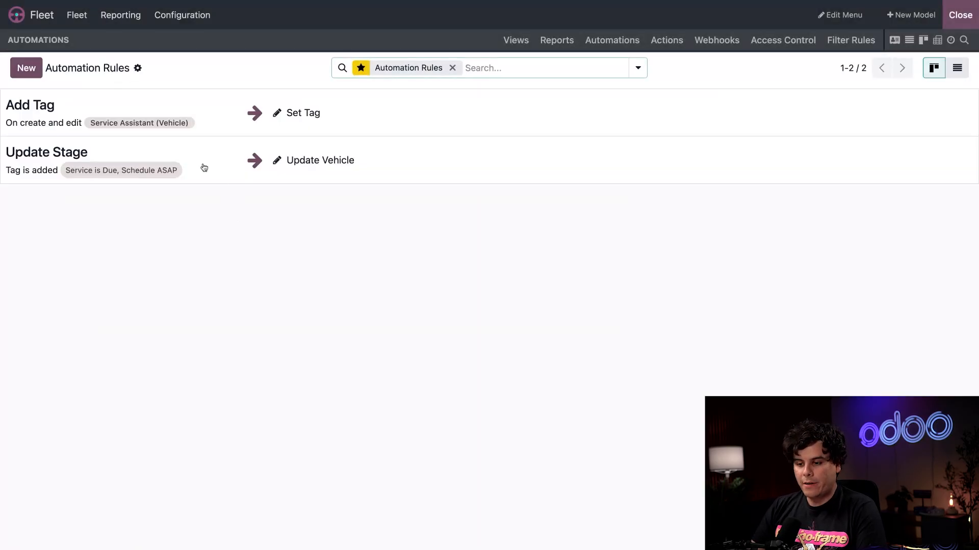
Open the Update Stage rule and inspect its Update Vehicle action.
click(46, 152)
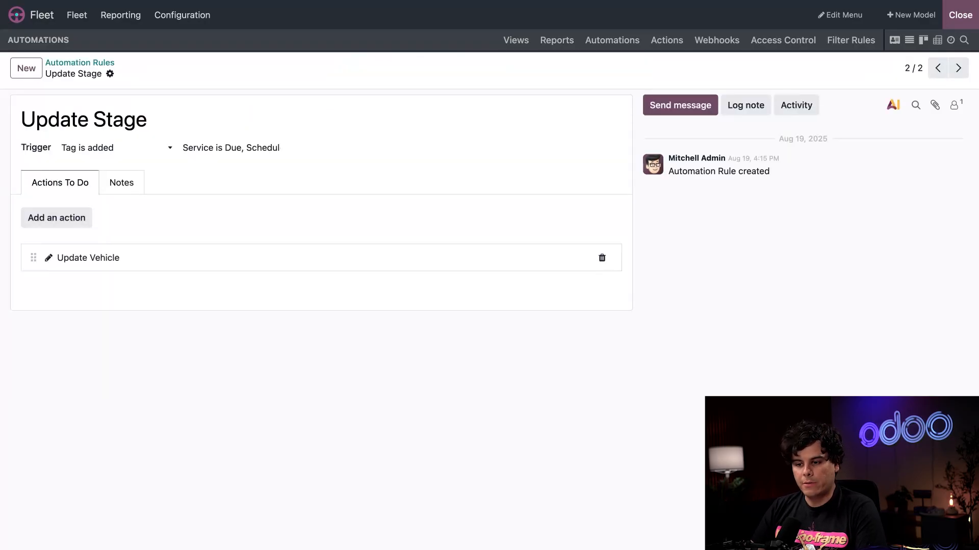
click(115, 146)
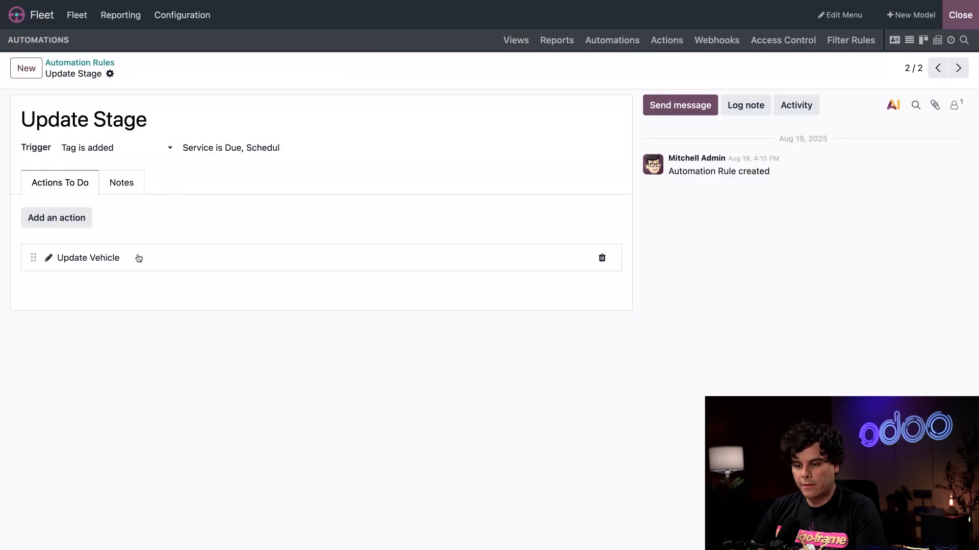
click(88, 258)
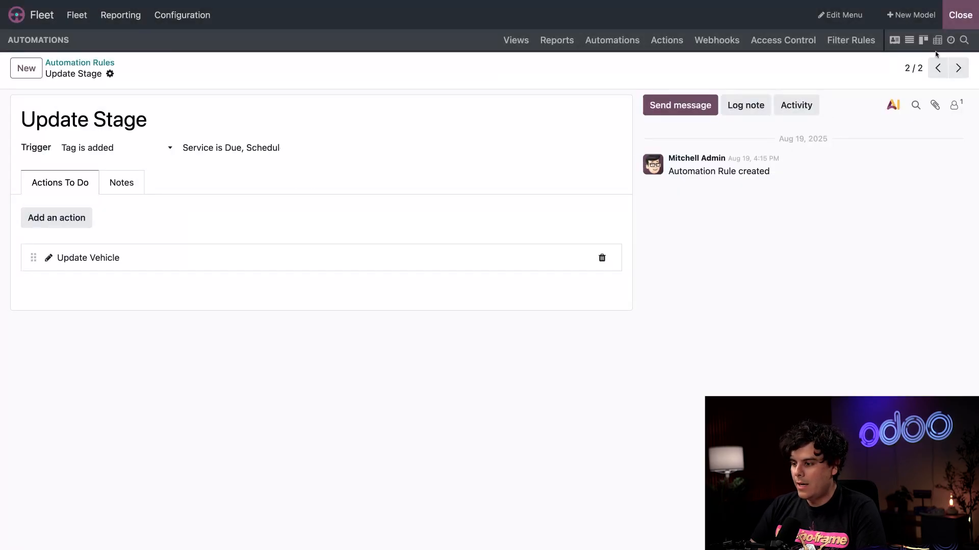
Leave Studio, open the Volkswagen/Golf 8 (1-AUD-001) in Fleet and view its odometer log.
click(960, 14)
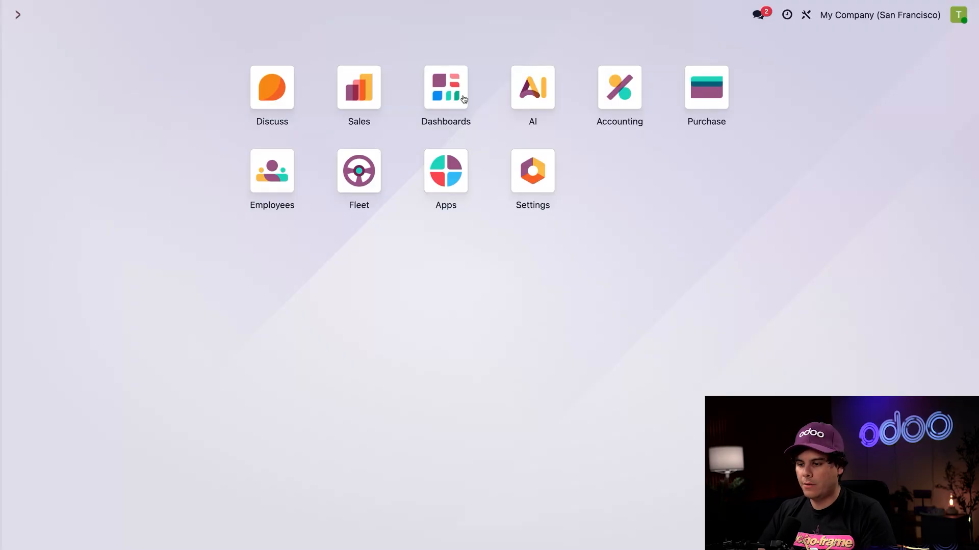
click(358, 170)
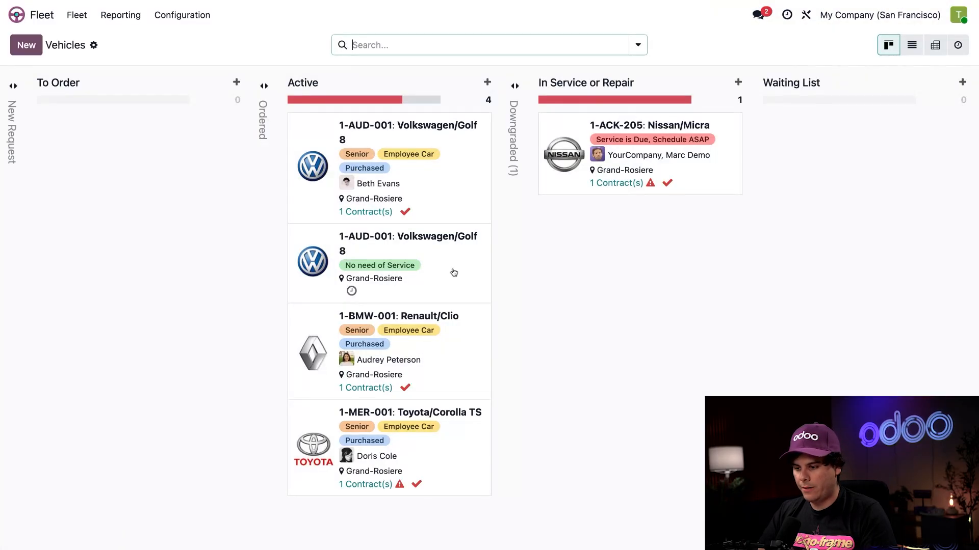
click(407, 244)
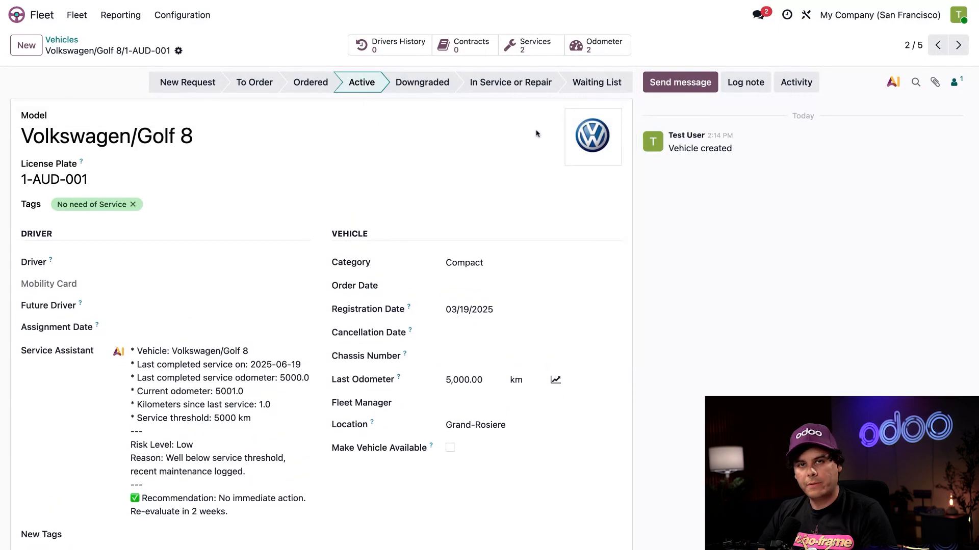
click(596, 44)
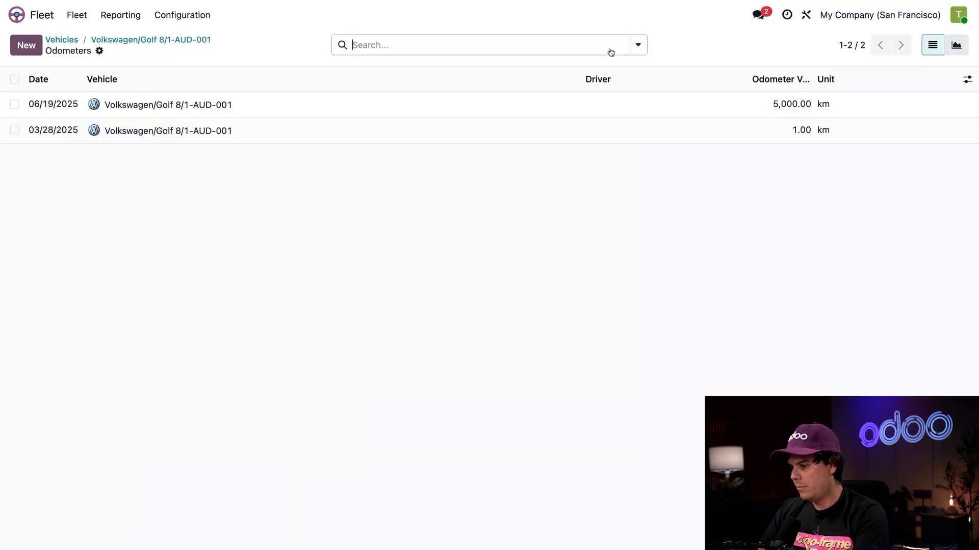
Add a new odometer reading bringing the Golf 8 to 10,000 km.
click(25, 45)
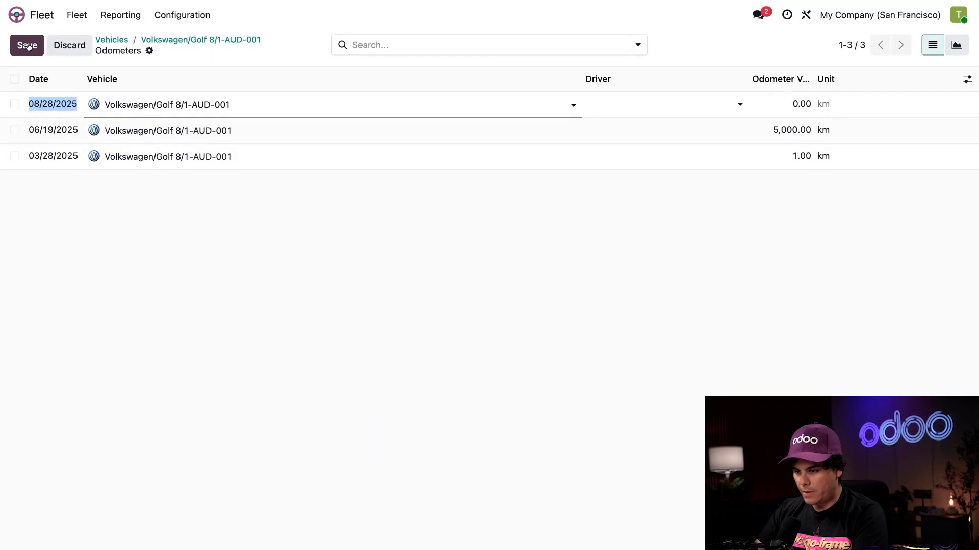
text(100)
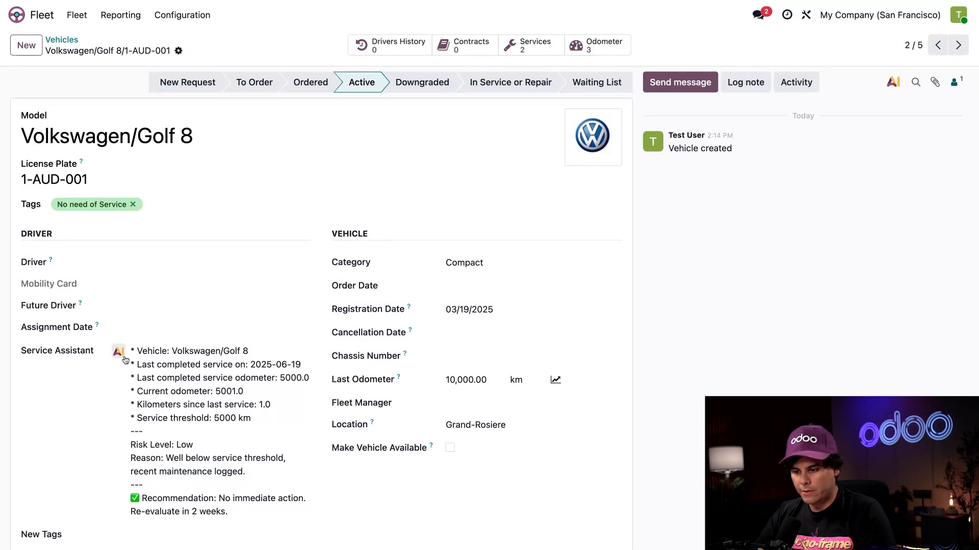
mouse_move(89, 411)
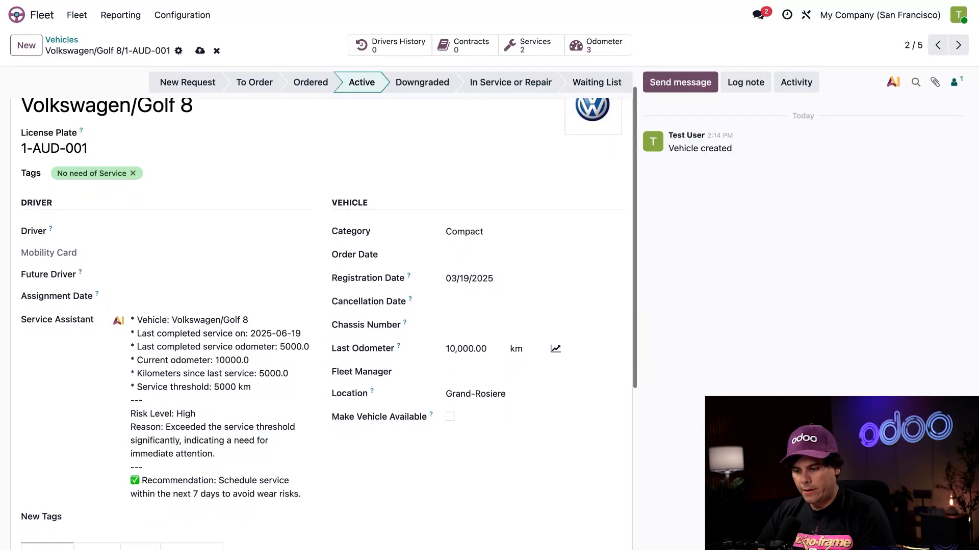
Save the Golf 8 so it is tagged Service is Due and moved to In Service or Repair.
scroll(down, 3)
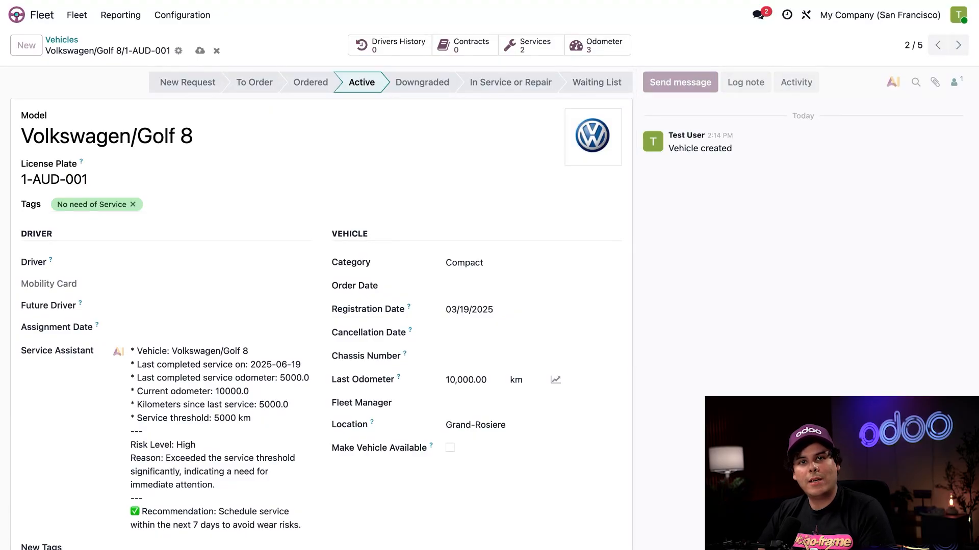
click(510, 81)
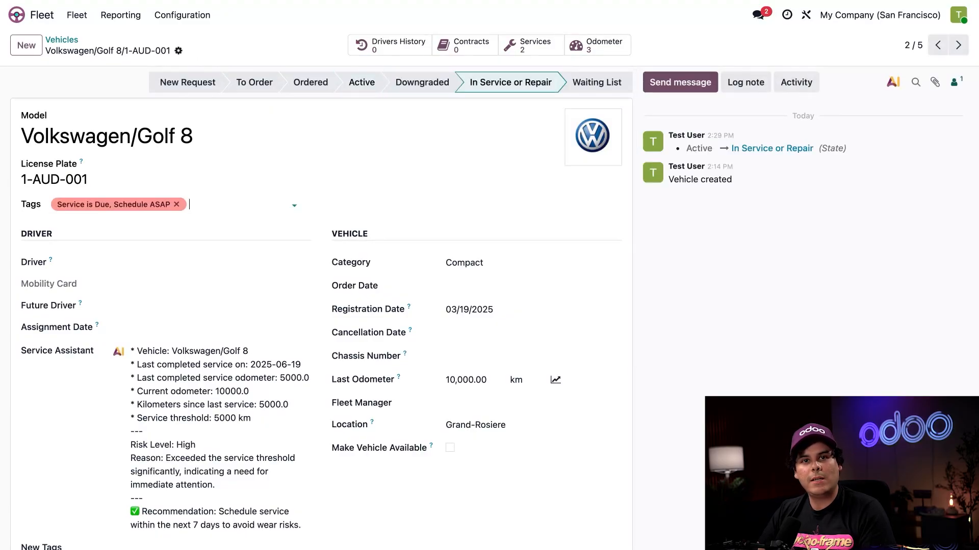